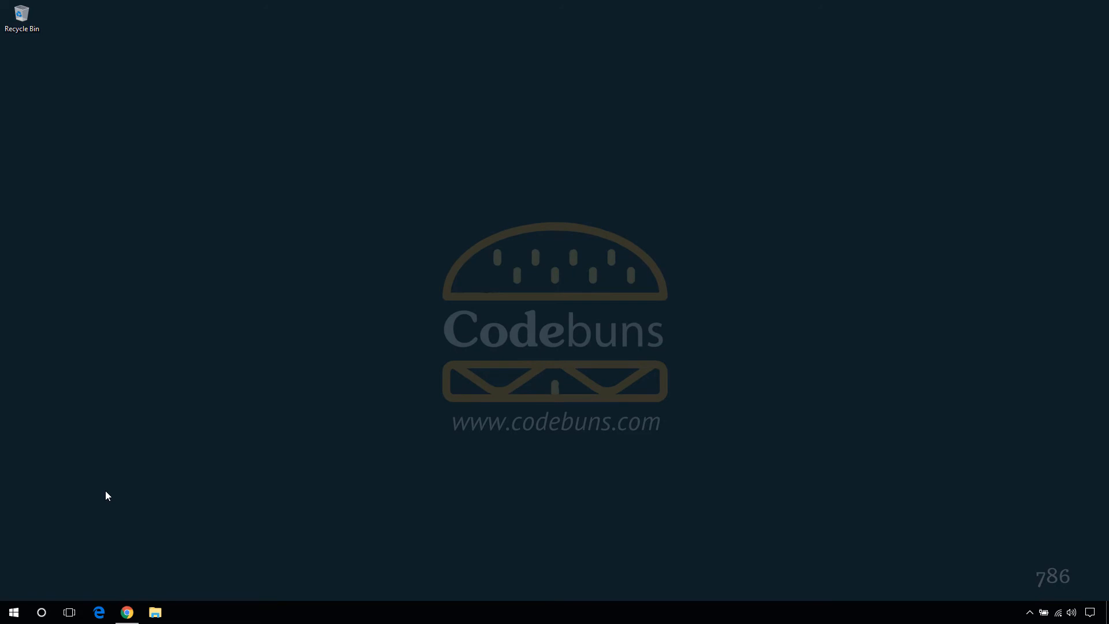
mouse_move(41, 611)
type("c")
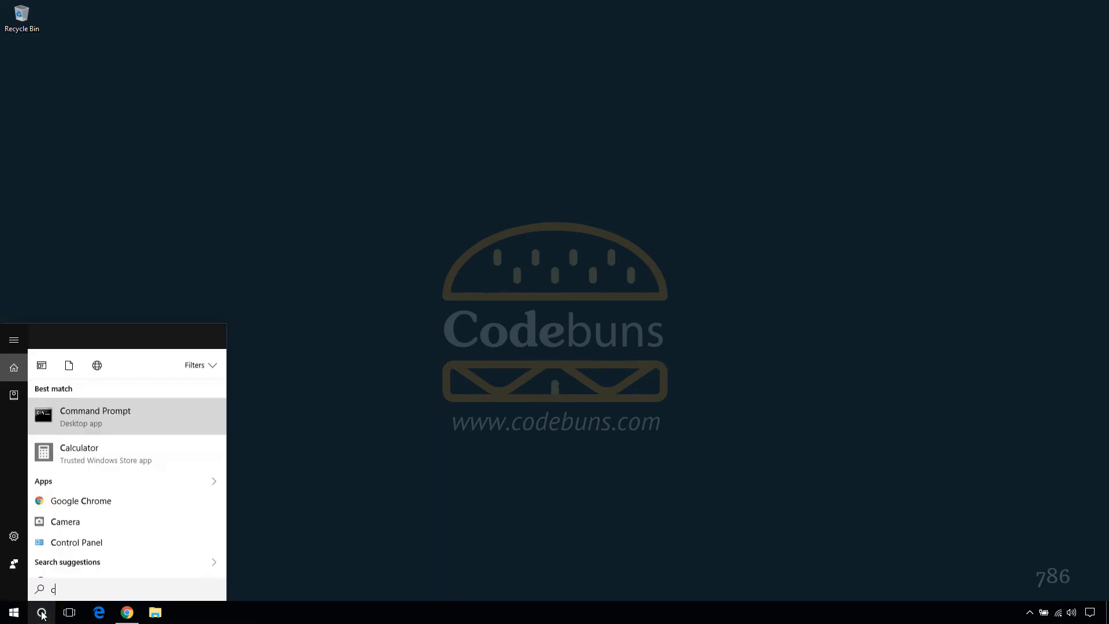
Step: Search for cmd and launch Command Prompt from the results
type("md")
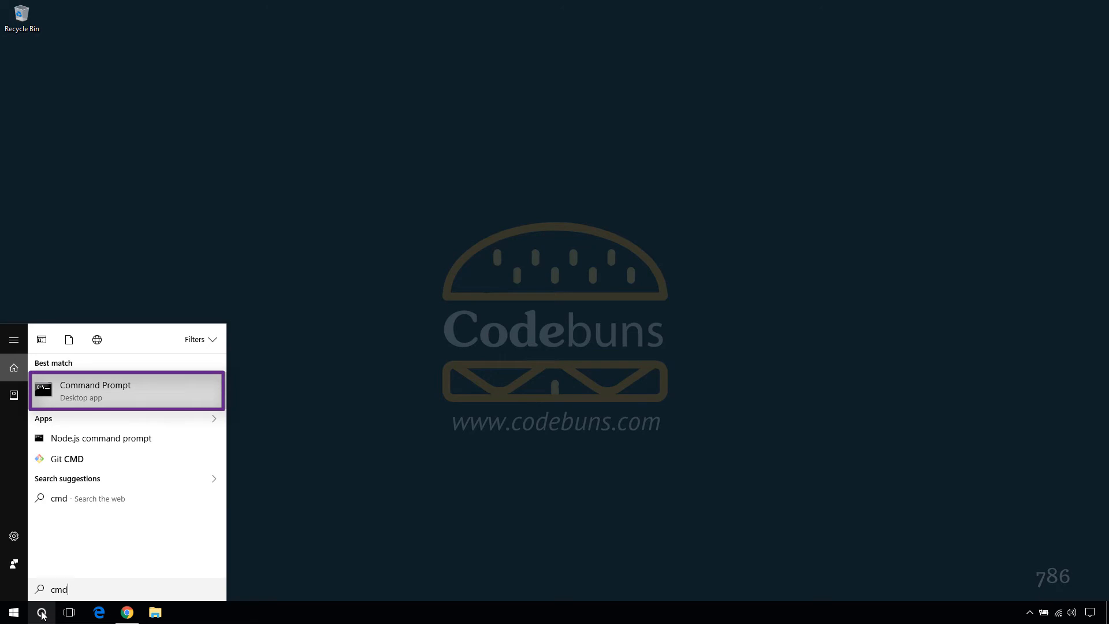
left_click(96, 390)
type("java -versi")
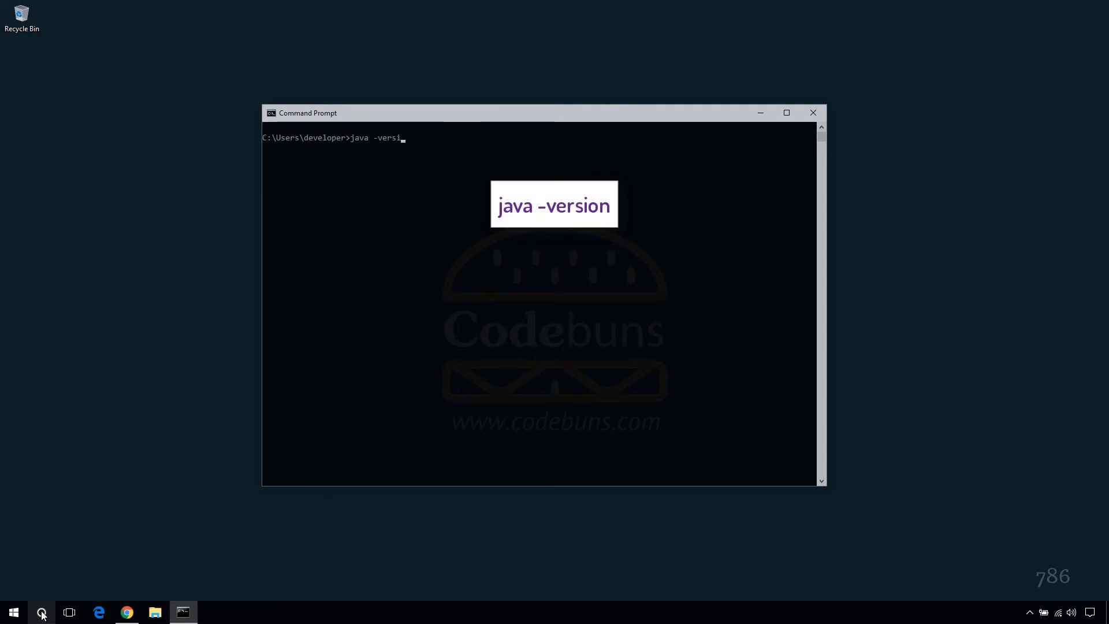
Step: Run java -version, see java is not recognized, and minimize Command Prompt
type("on")
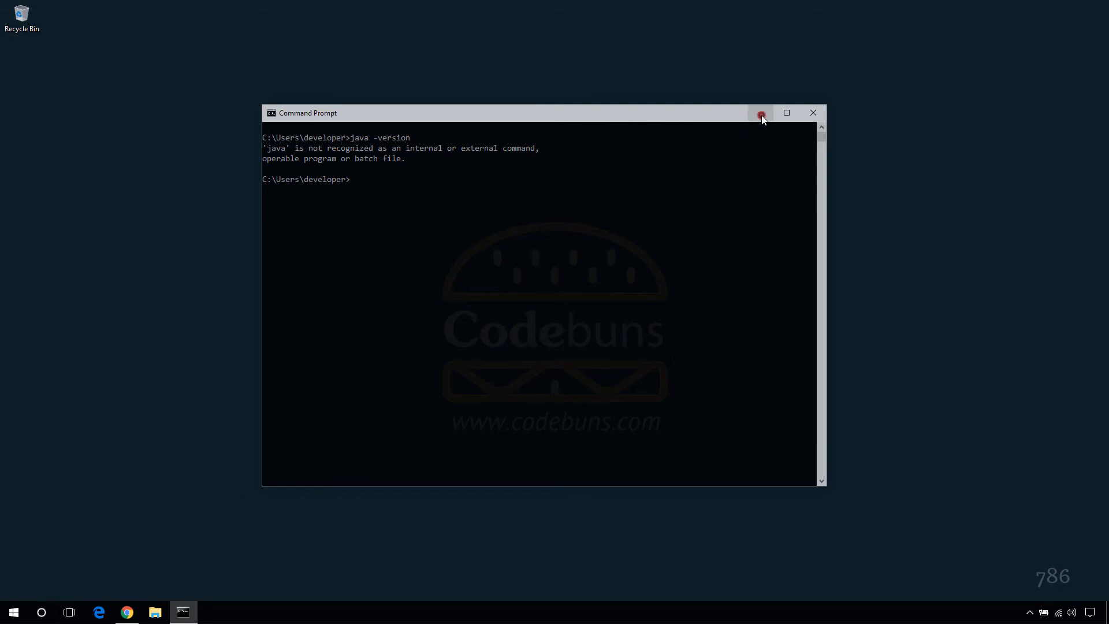
left_click(812, 113)
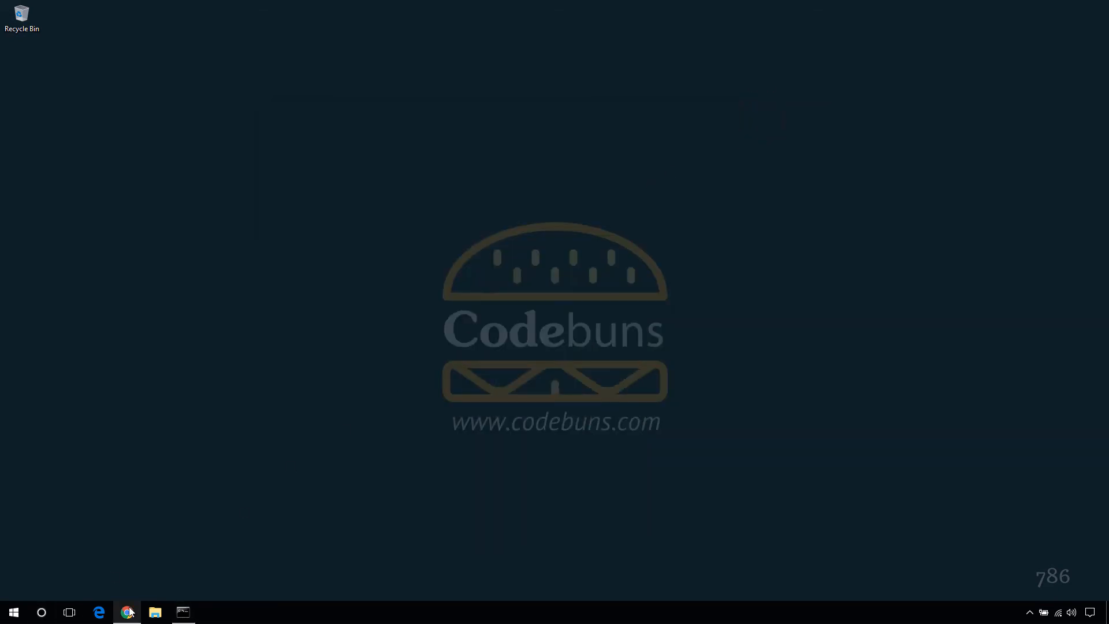
Step: From the jdk 8 Chrome results, open Oracle's Java SE Development Kit 8 Downloads page
left_click(127, 611)
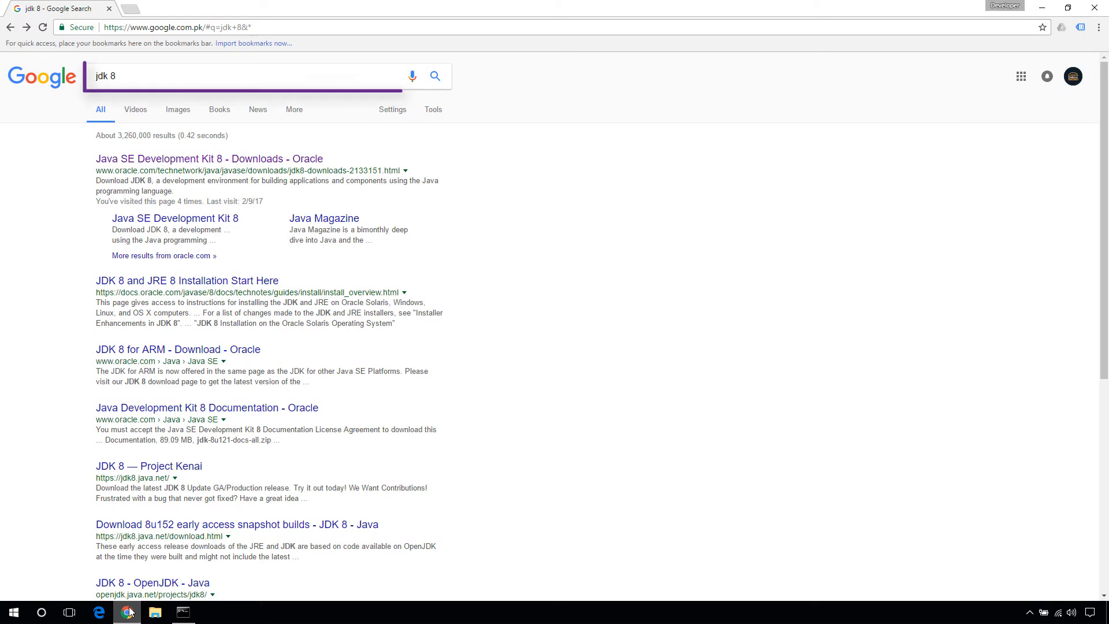
left_click(255, 75)
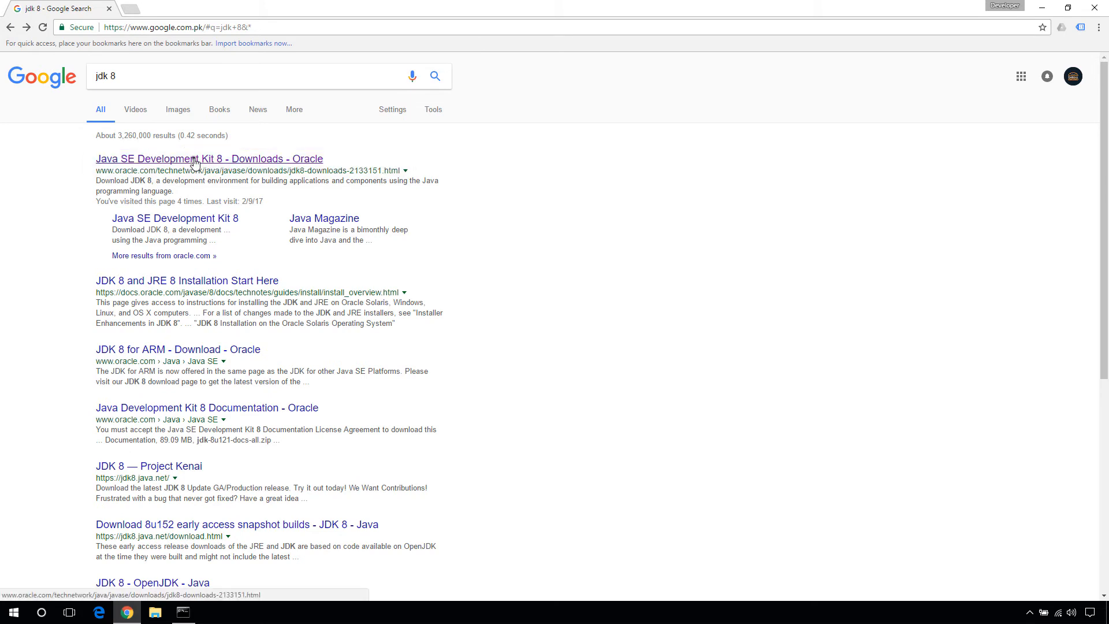
left_click(208, 158)
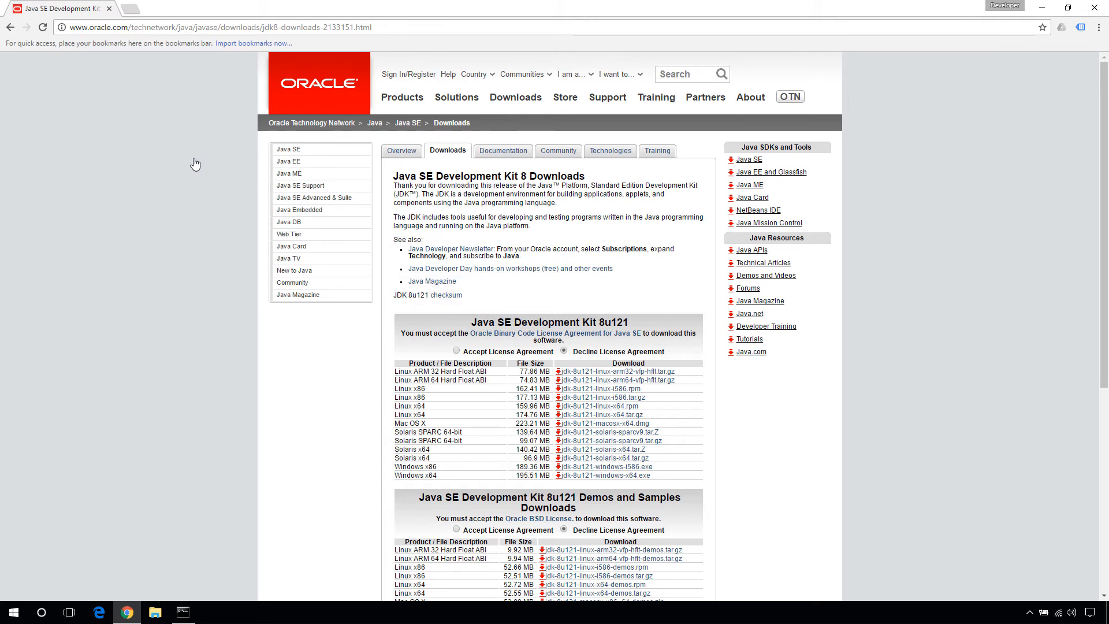
scroll("down", 3)
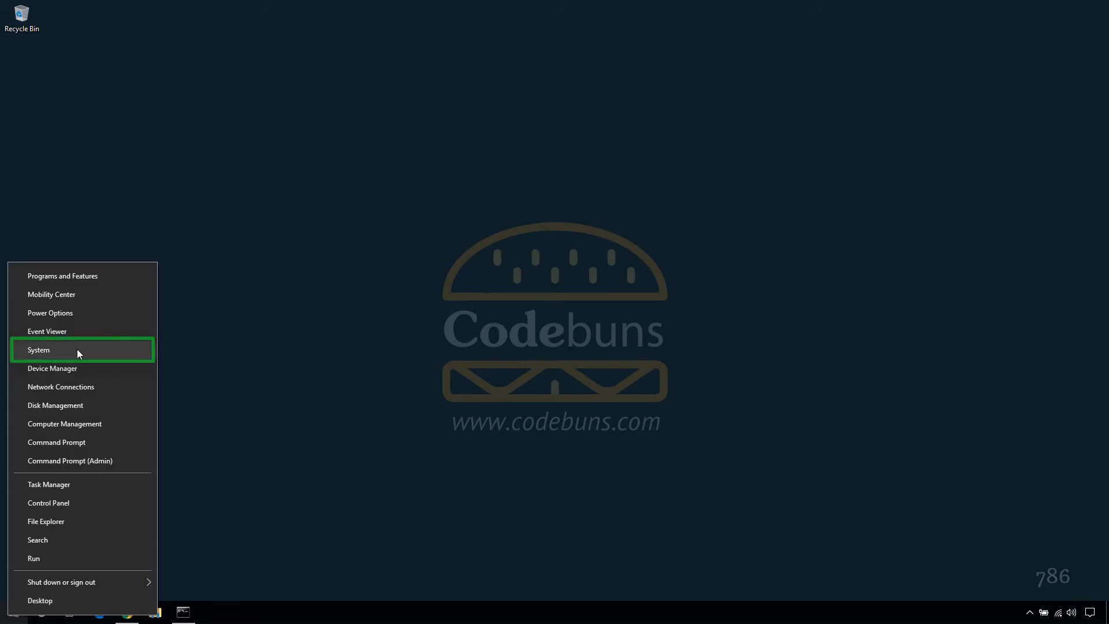
Step: Confirm System type shows a 64-bit operating system, then close System
left_click(38, 349)
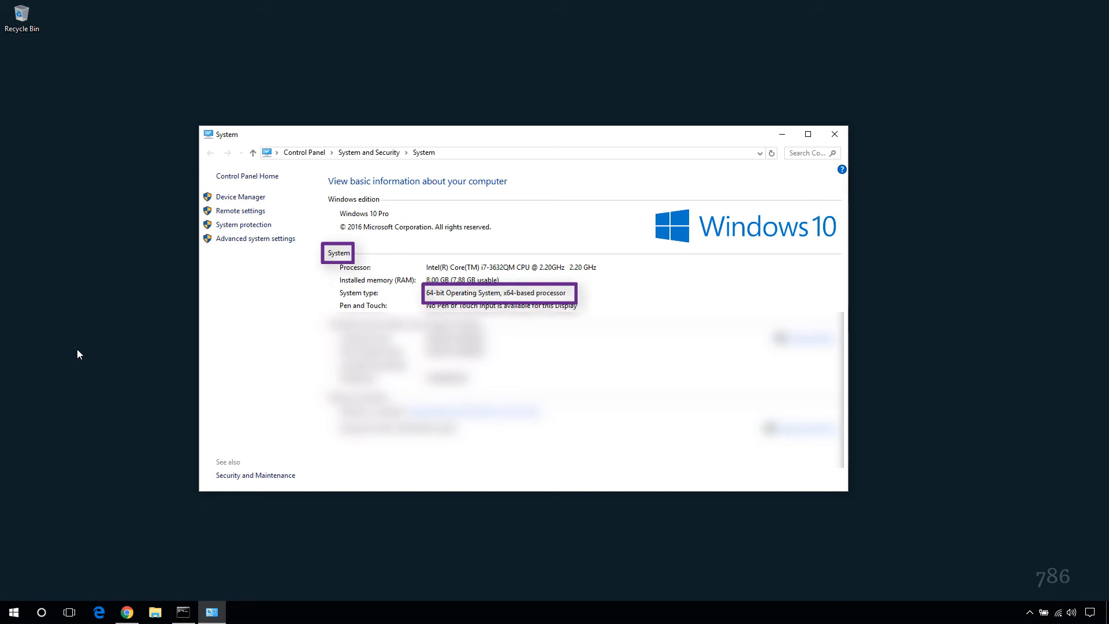
mouse_move(838, 139)
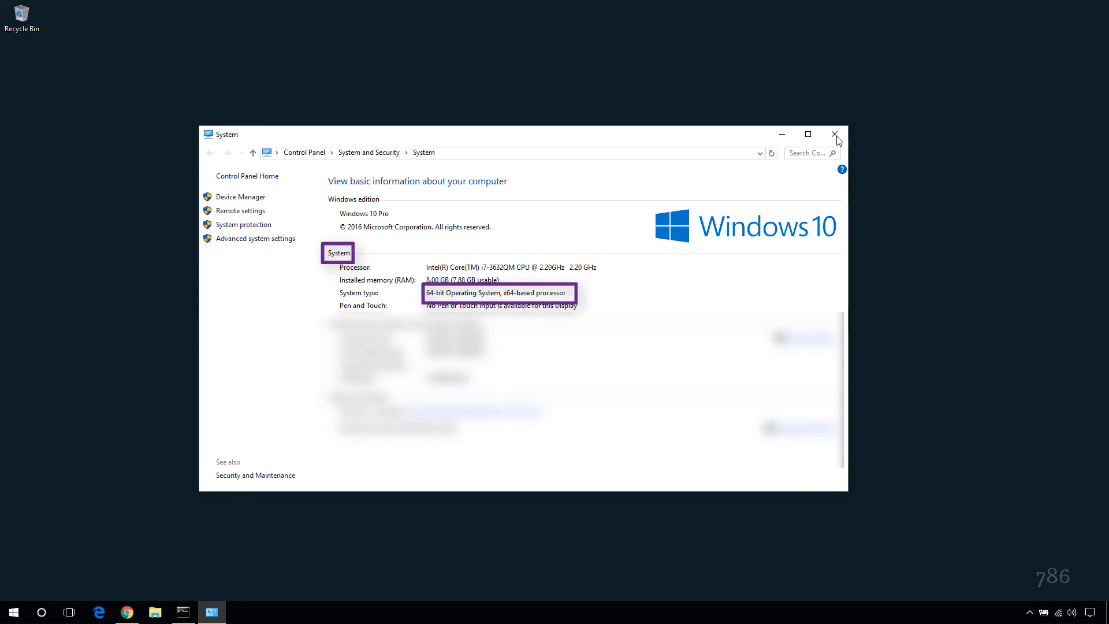
left_click(835, 135)
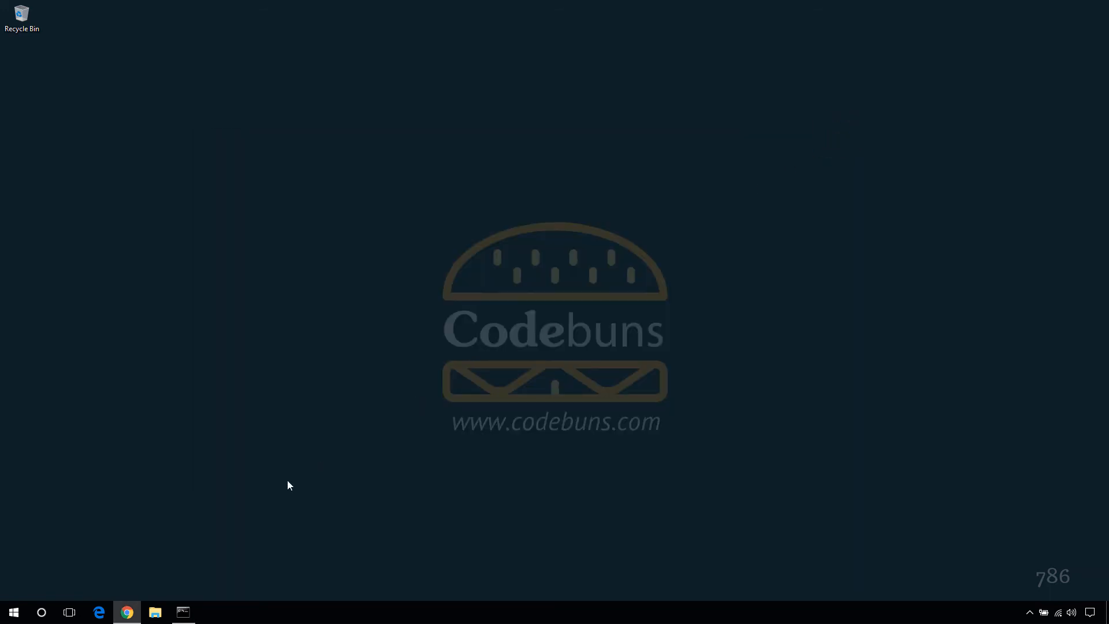
Step: Accept the Oracle license and download jdk-8u121-windows-x64.exe
left_click(125, 612)
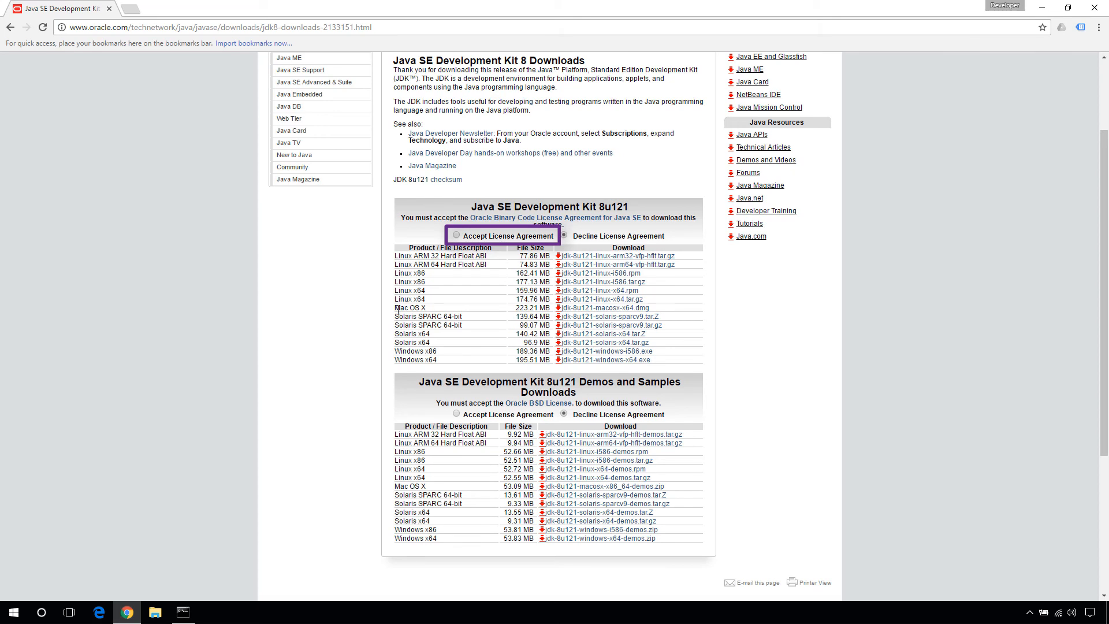
left_click(459, 235)
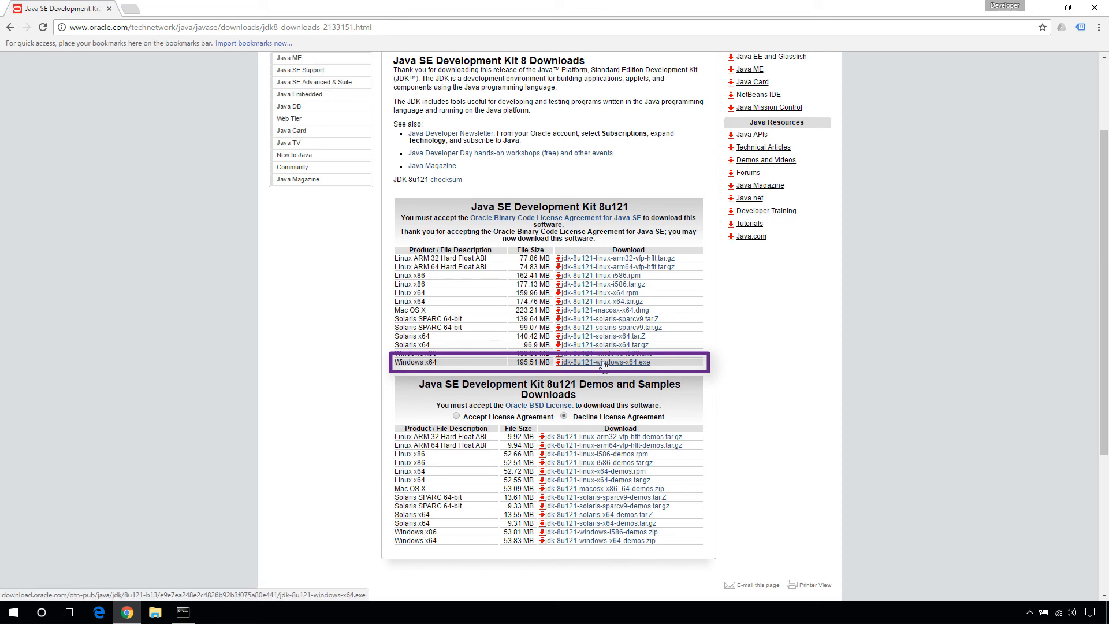
left_click(603, 362)
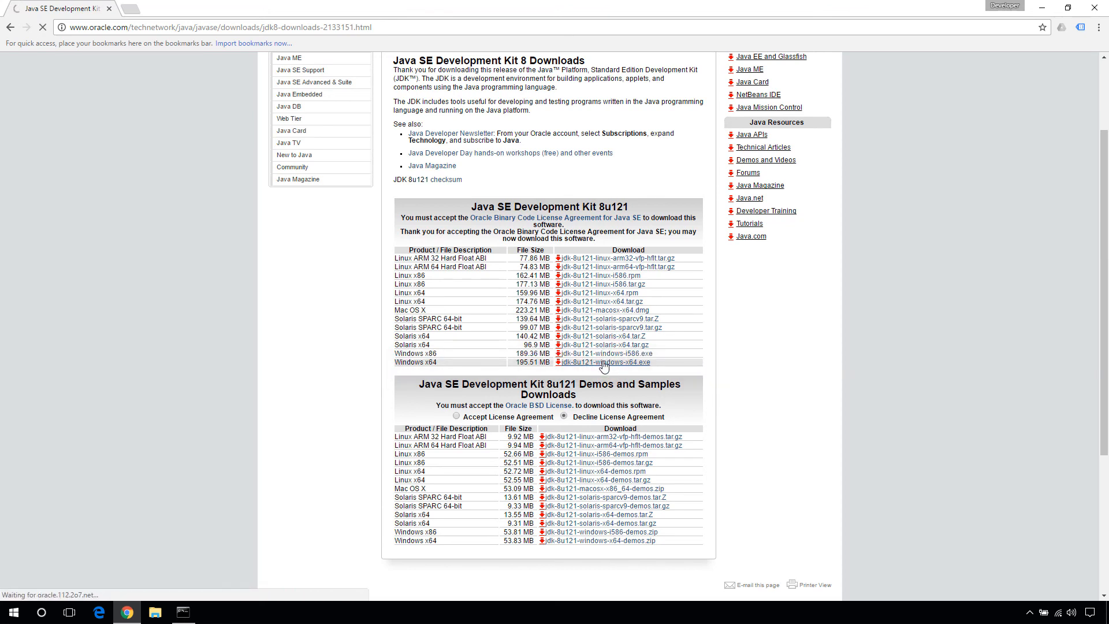
left_click(602, 362)
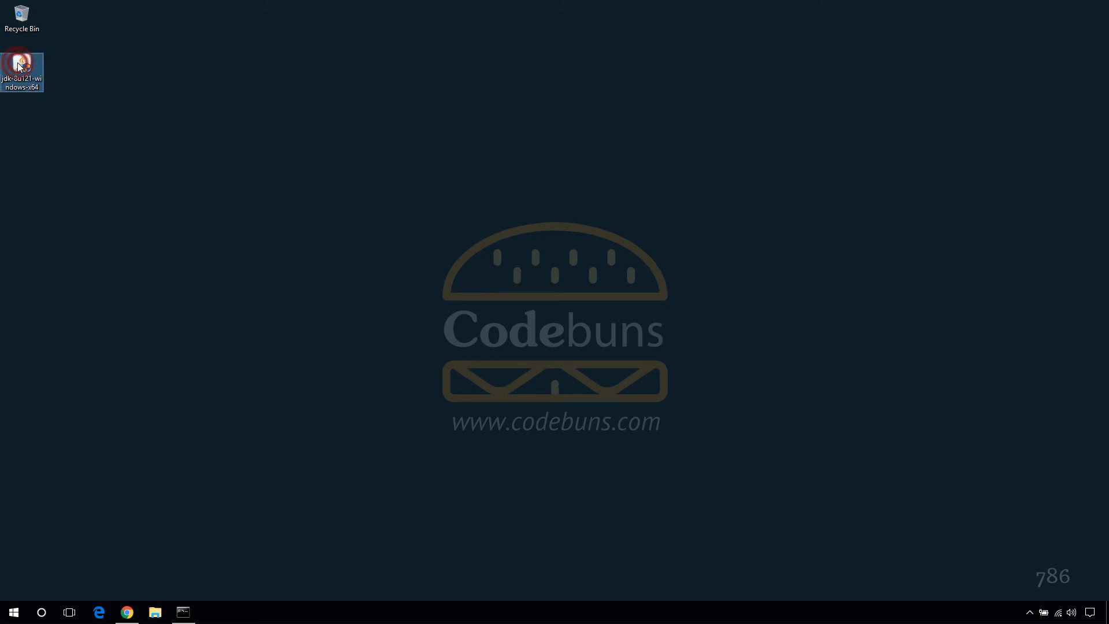
Step: Install JDK 8 Update 121 64-bit with default features and folders, then close setup
double_click(22, 66)
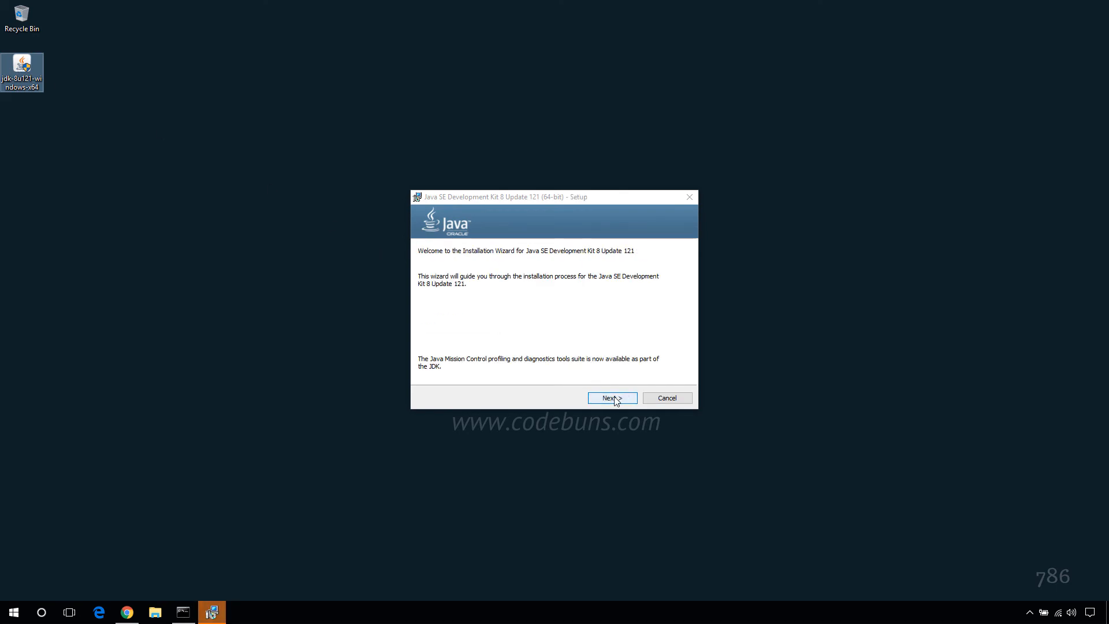
left_click(611, 397)
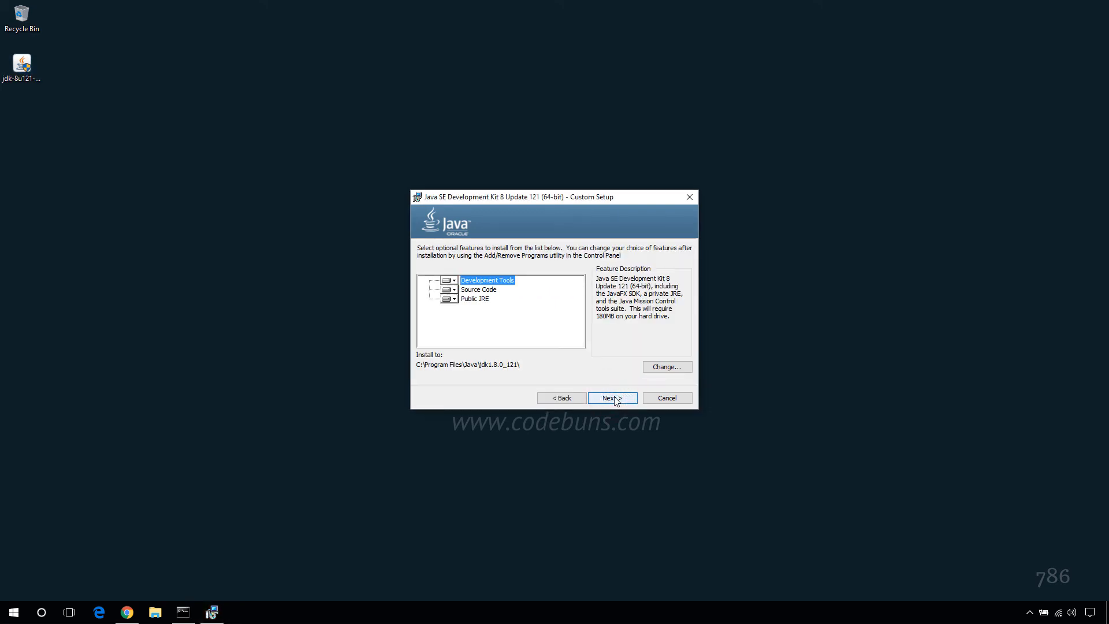
left_click(611, 397)
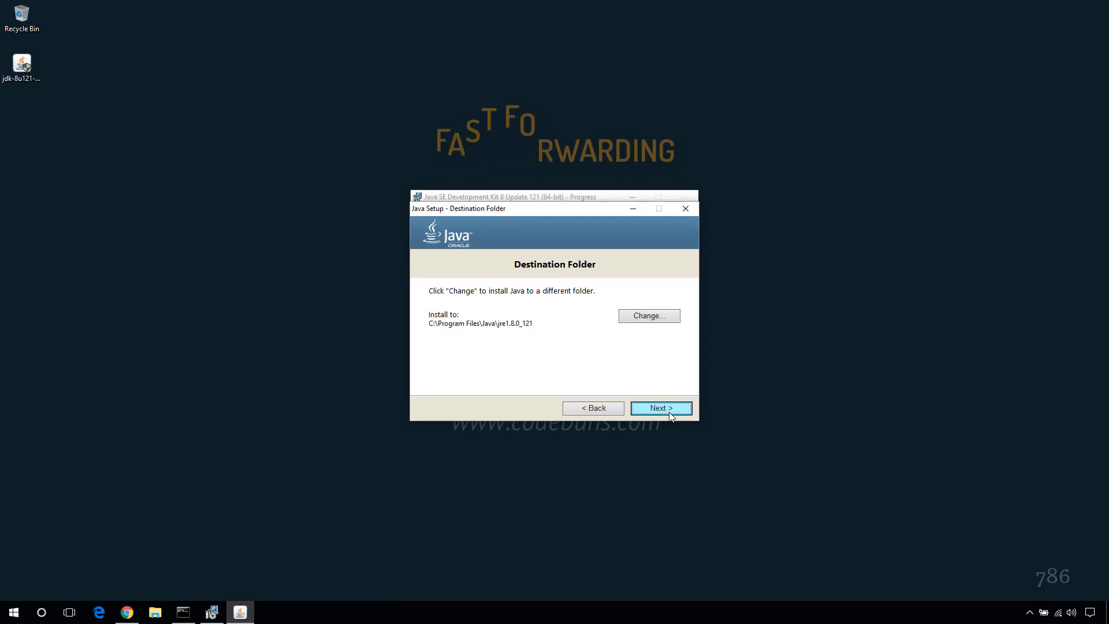
left_click(660, 408)
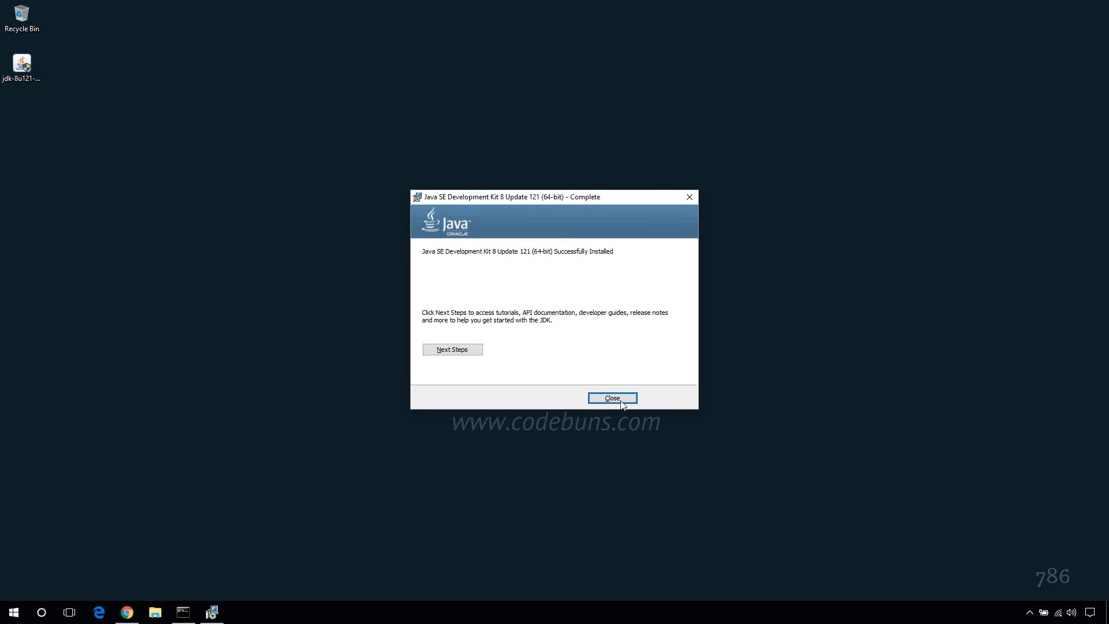
left_click(611, 397)
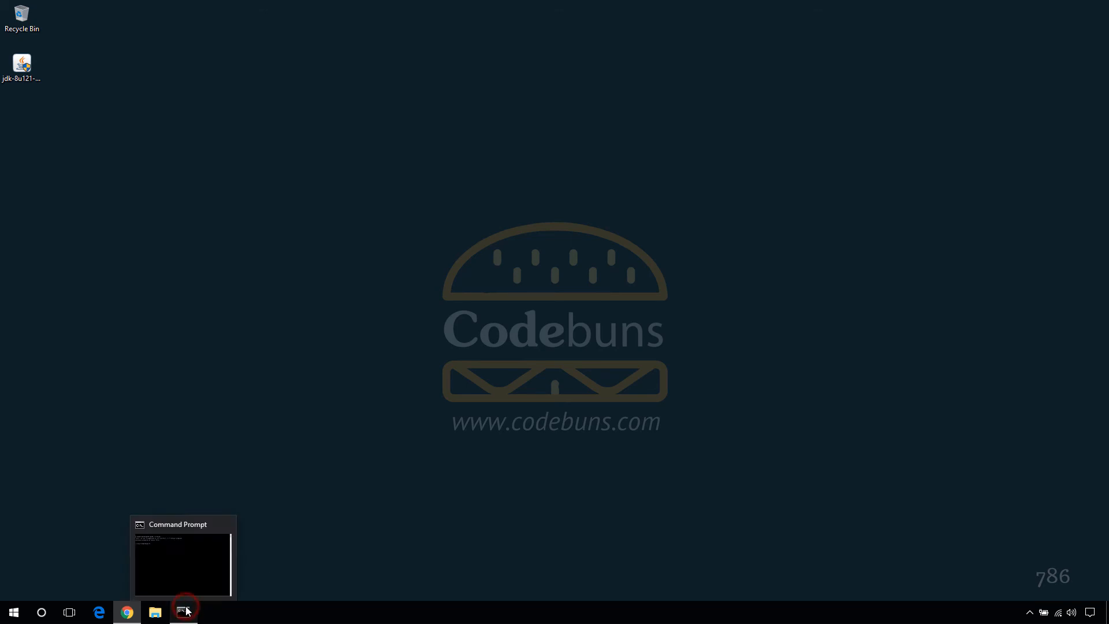
Step: Rerun java -version in Command Prompt, showing 1.8.0_121 with 64-Bit Server VM
left_click(184, 611)
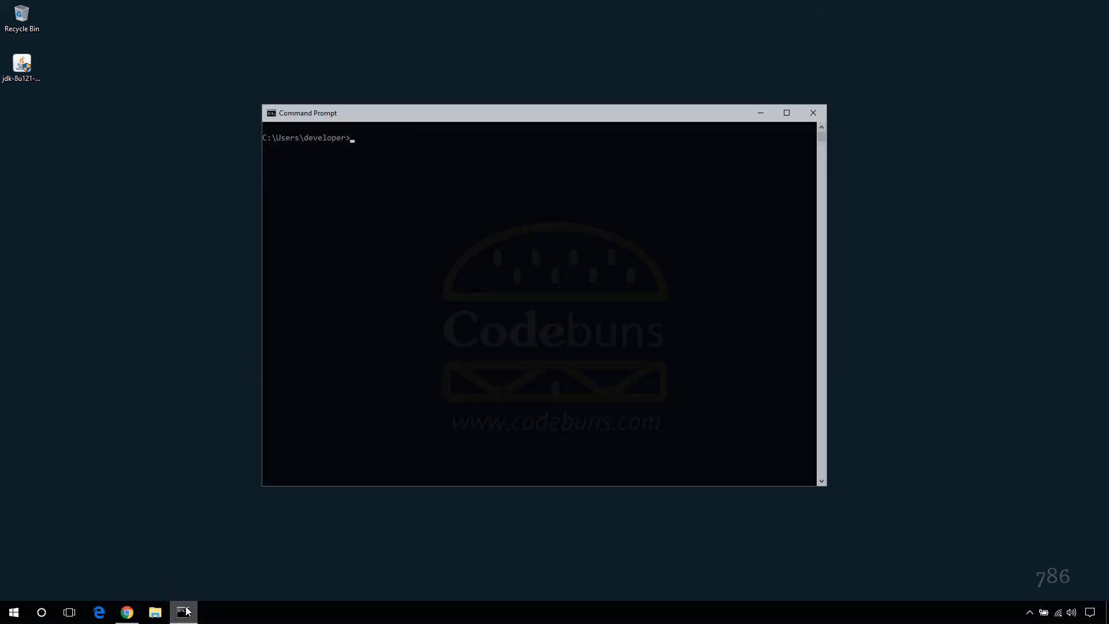
type("java")
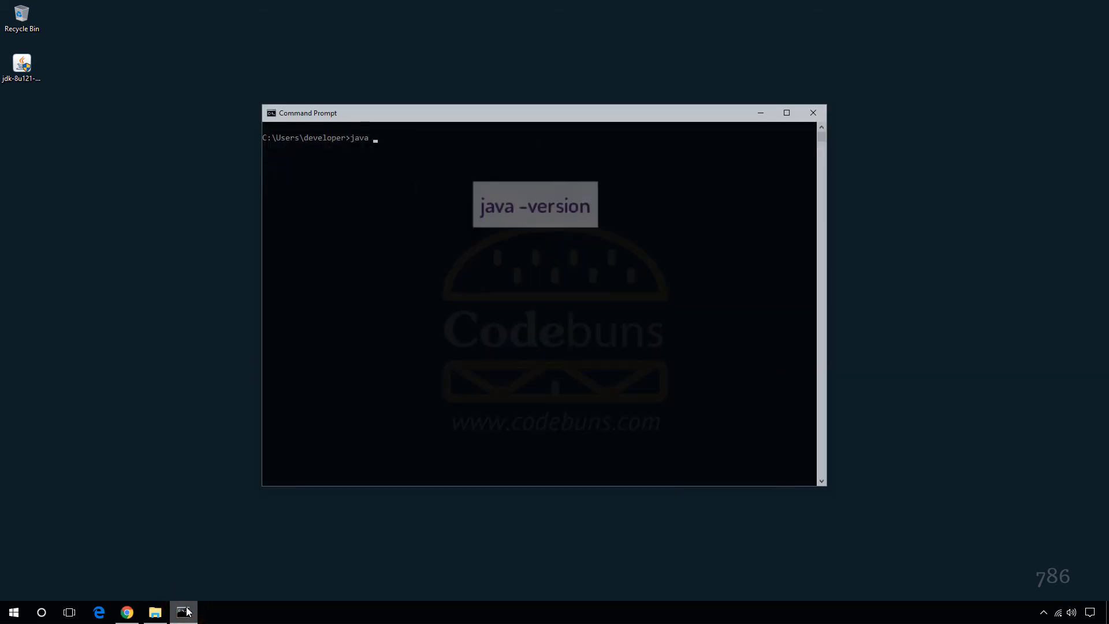
type("-version")
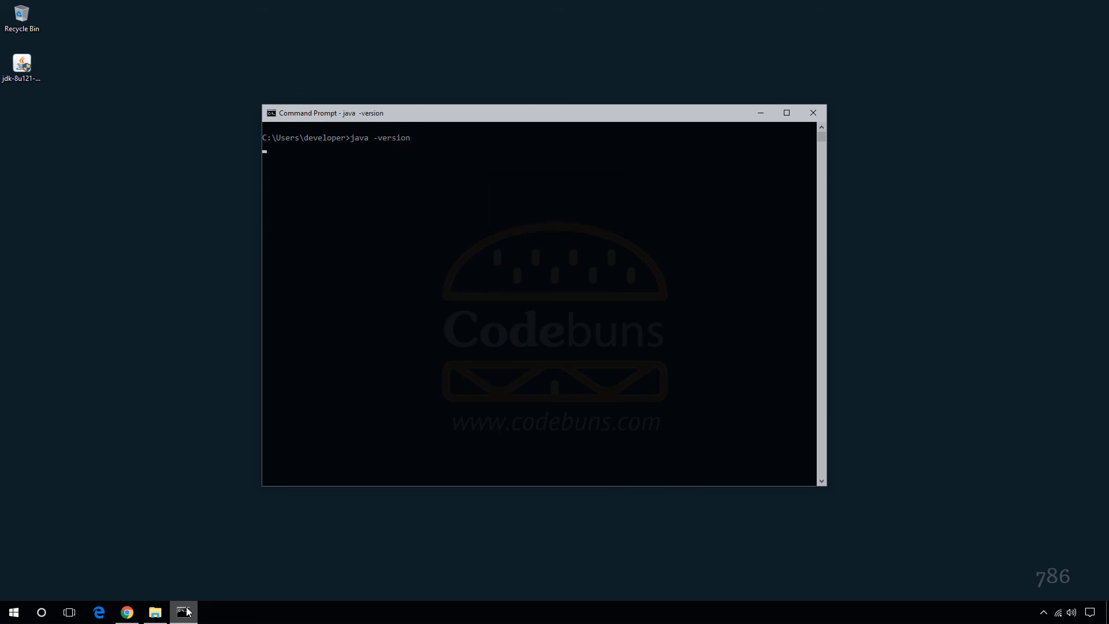
key("enter")
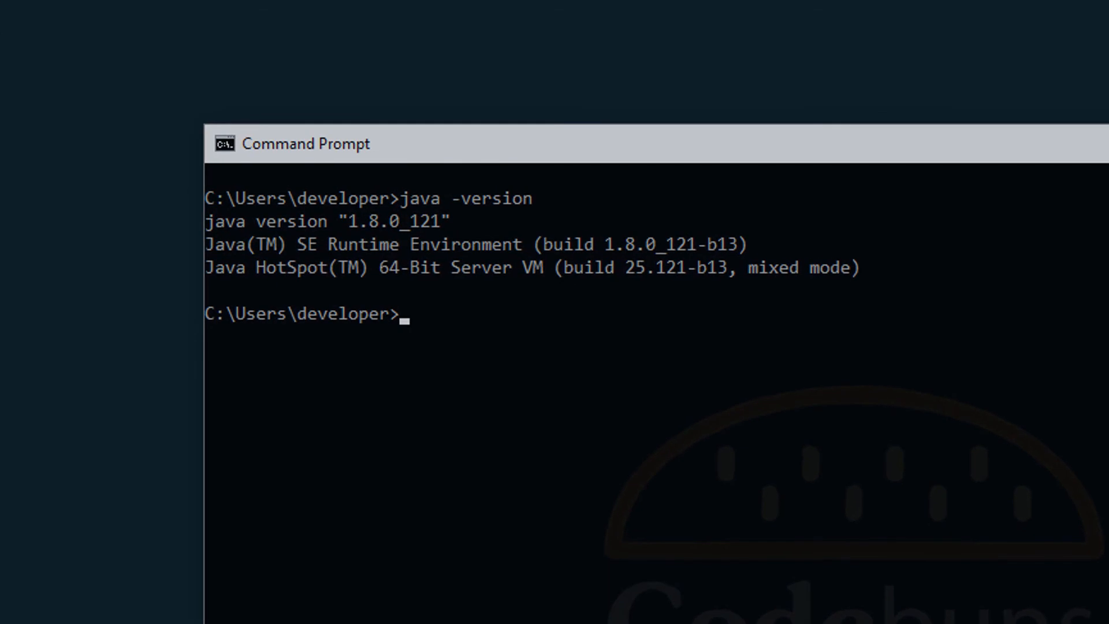